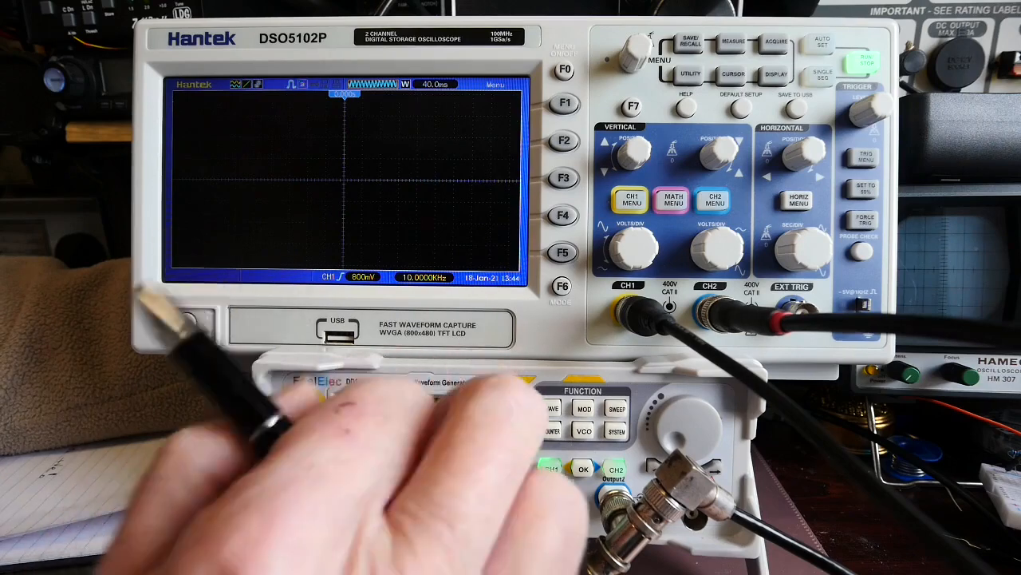
pyautogui.click(712, 198)
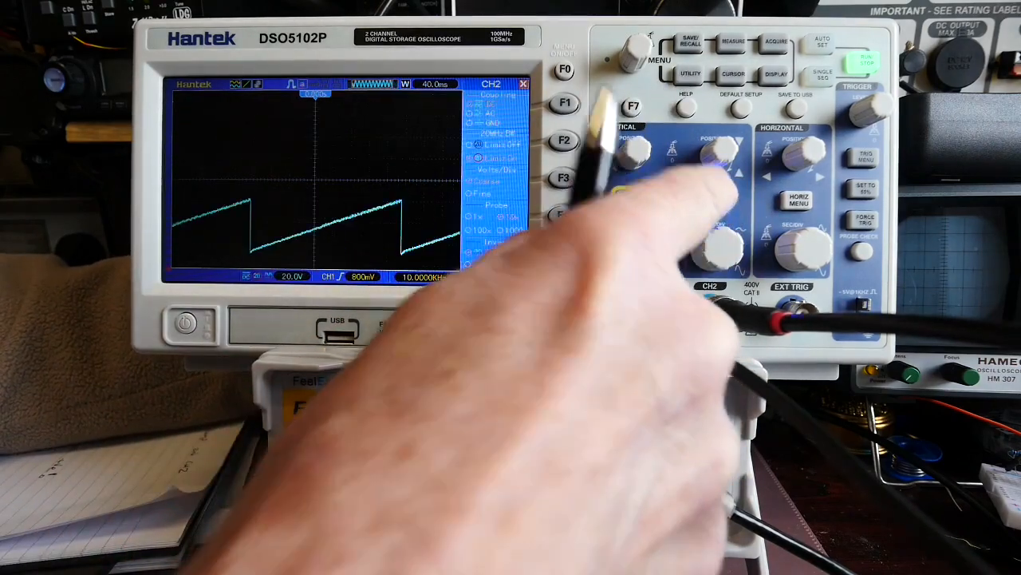